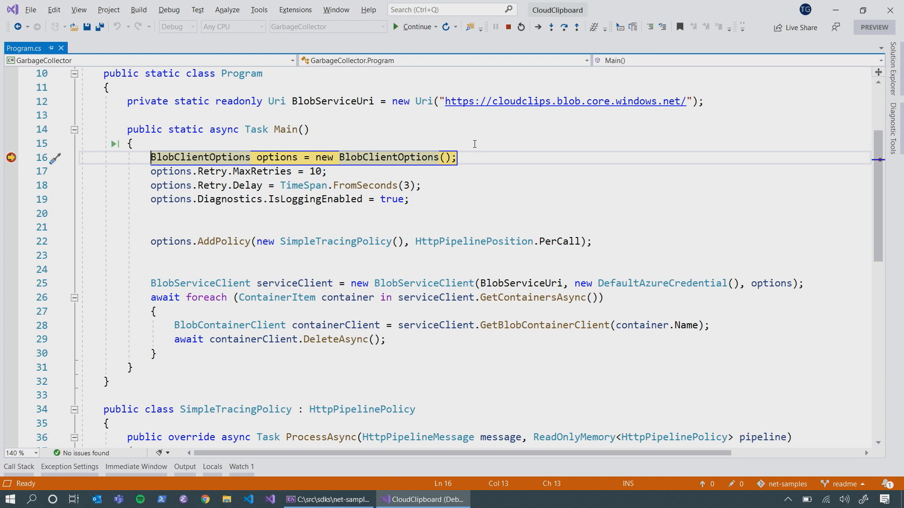
mouse_move(447, 282)
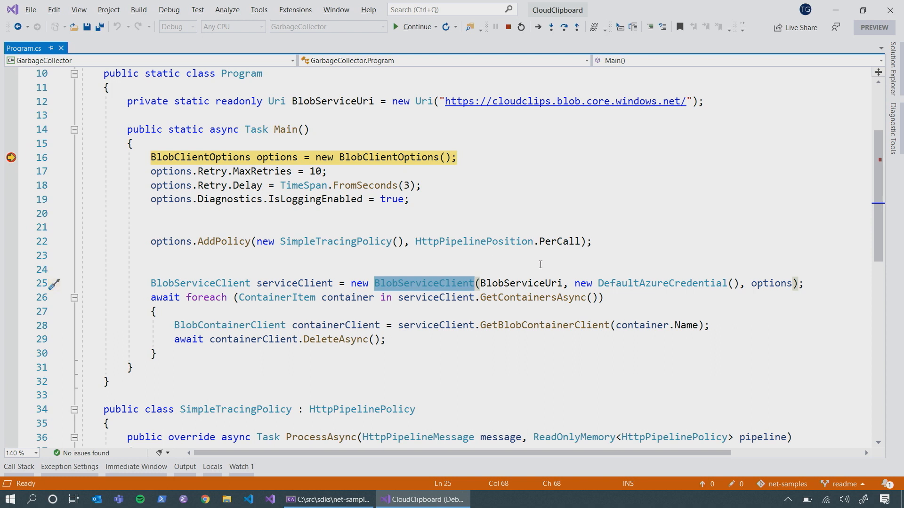
mouse_move(668, 282)
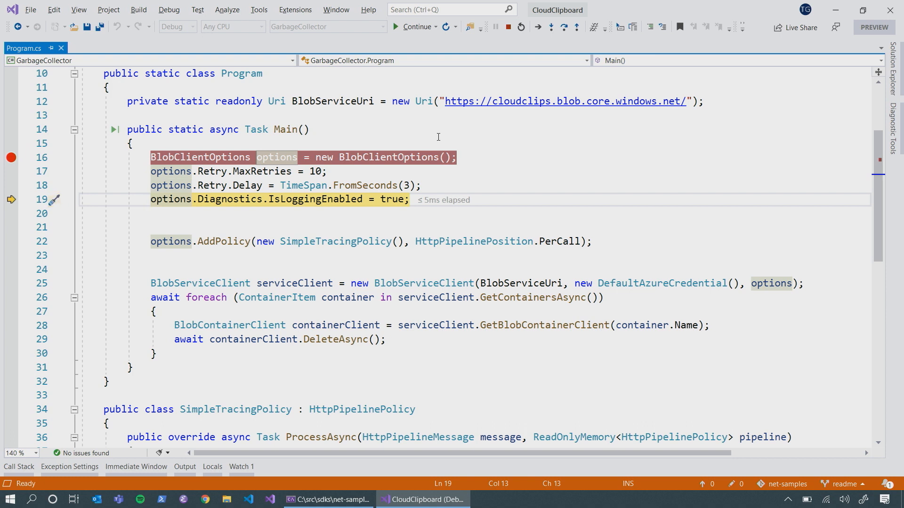
- Step over the IsLoggingEnabled line so execution pauses at the AddPolicy call
key("F10")
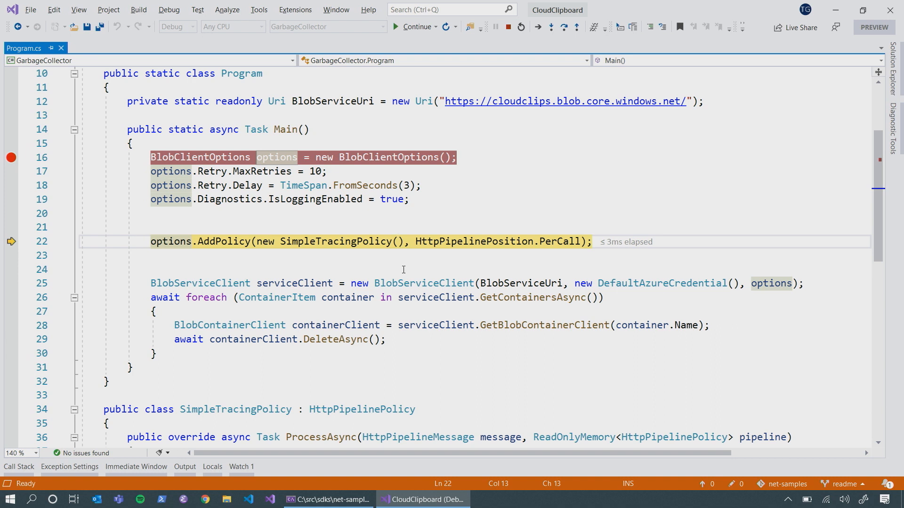
- Select the SimpleTracingPolicy constructor on line 22 and scroll to its logging code
left_click(225, 242)
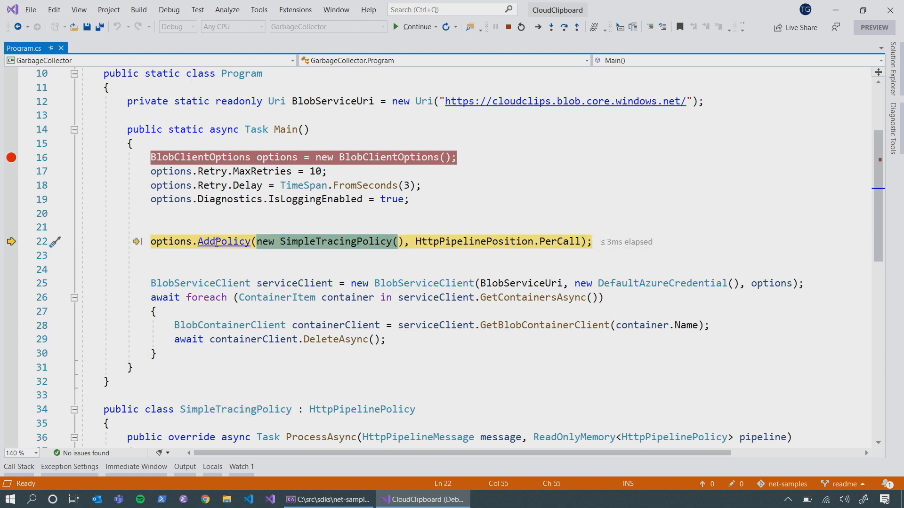
scroll("down", 3)
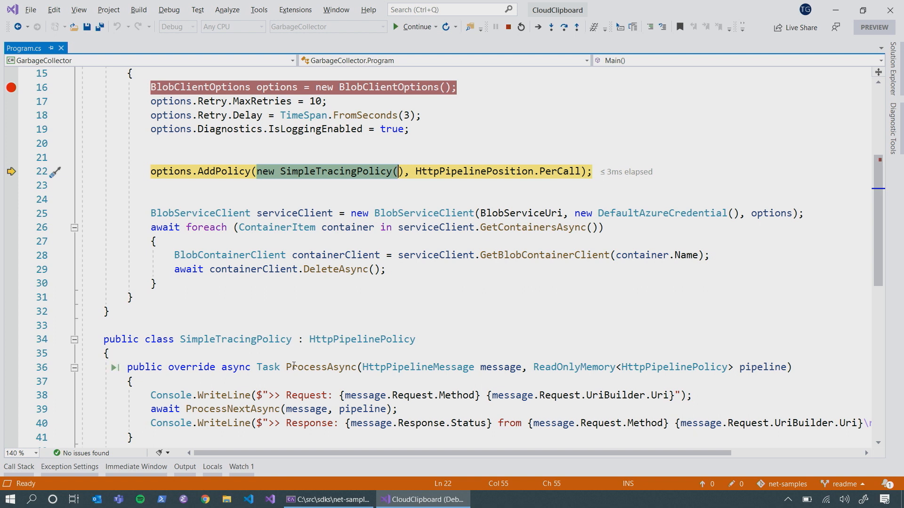
left_click(320, 366)
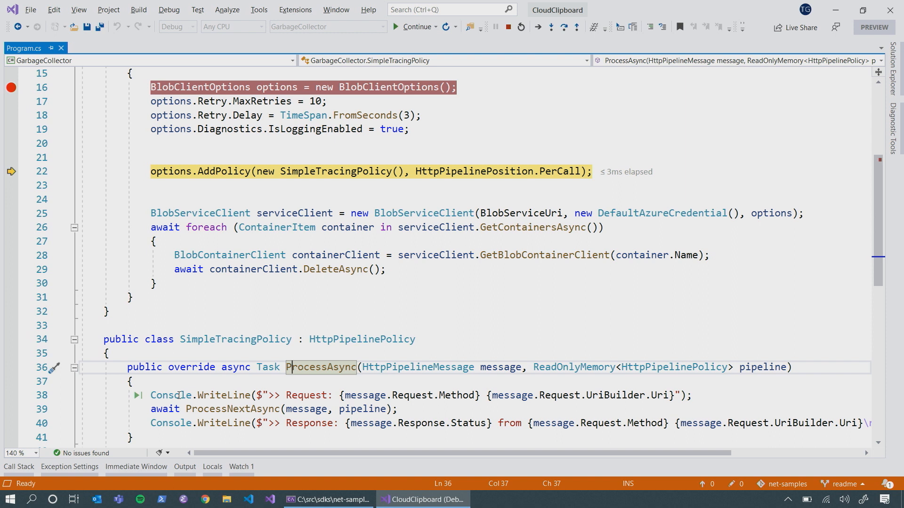
left_click(170, 395)
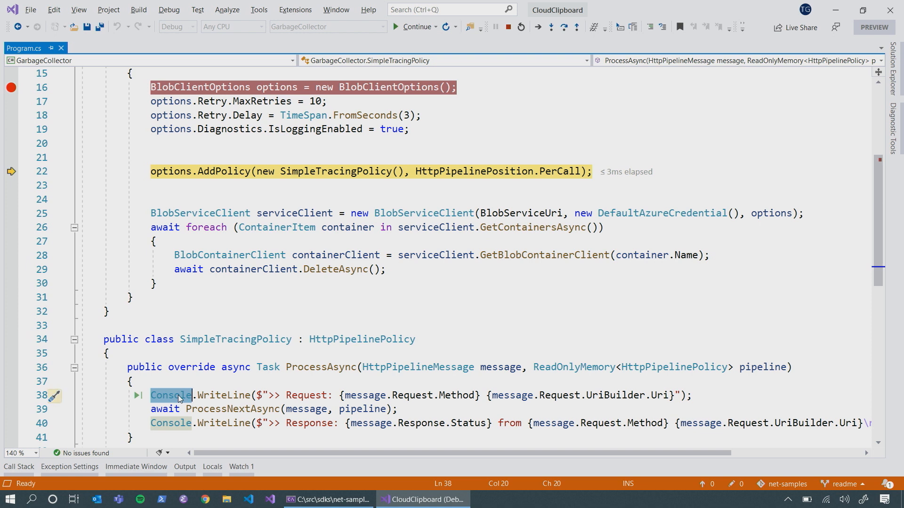
key("F10")
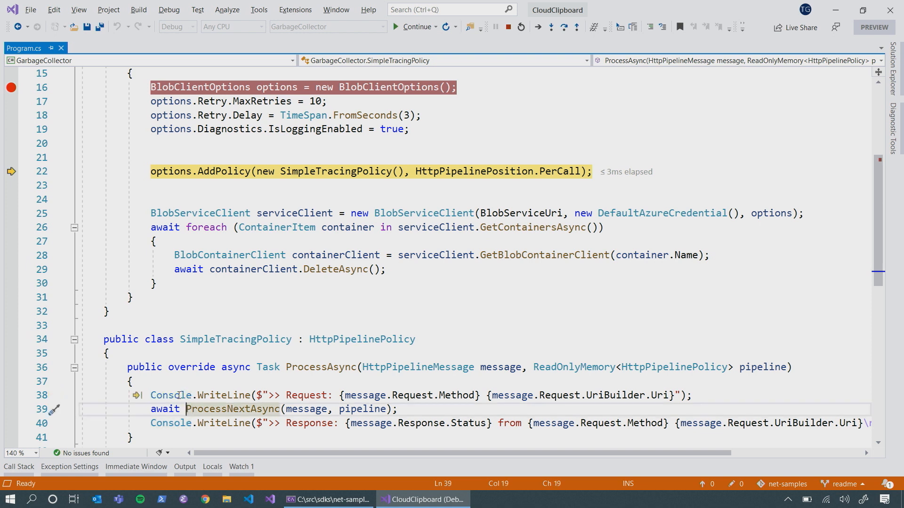
double_click(234, 409)
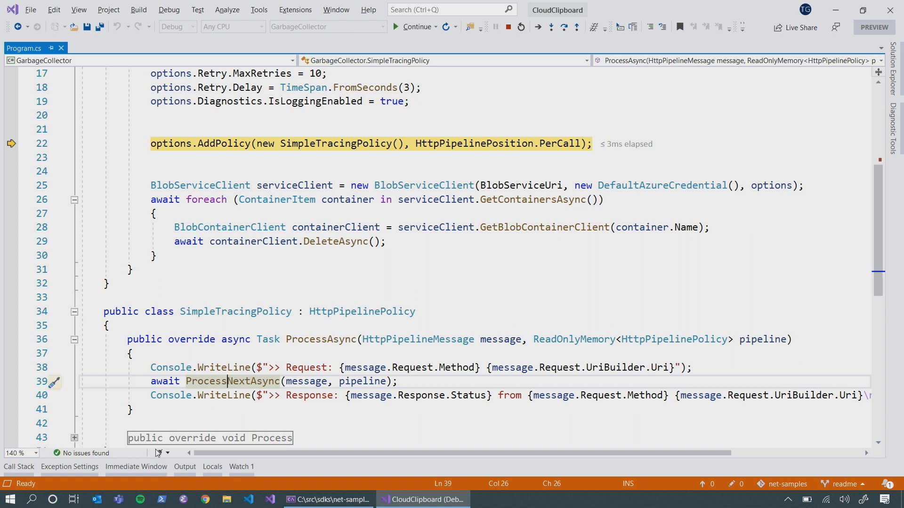
left_click(231, 143)
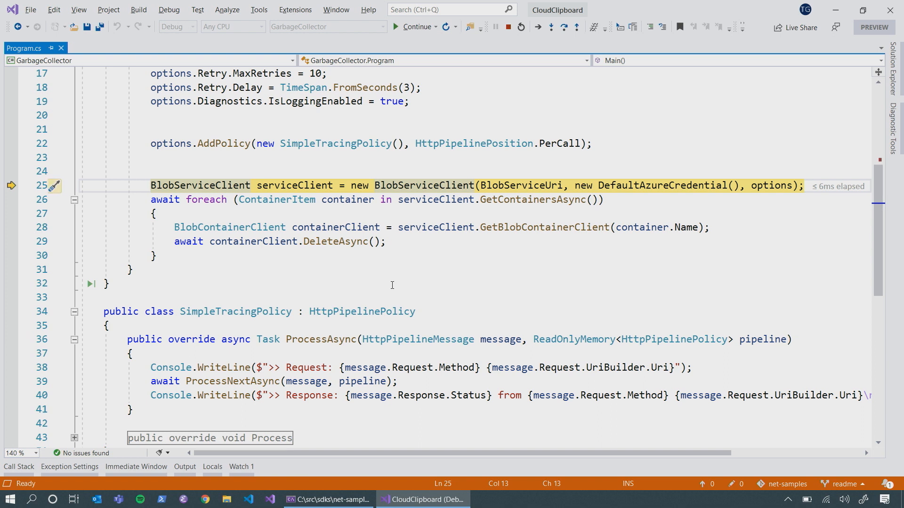
- Step over the BlobServiceClient construction to pause on the await foreach over containers
key("F10")
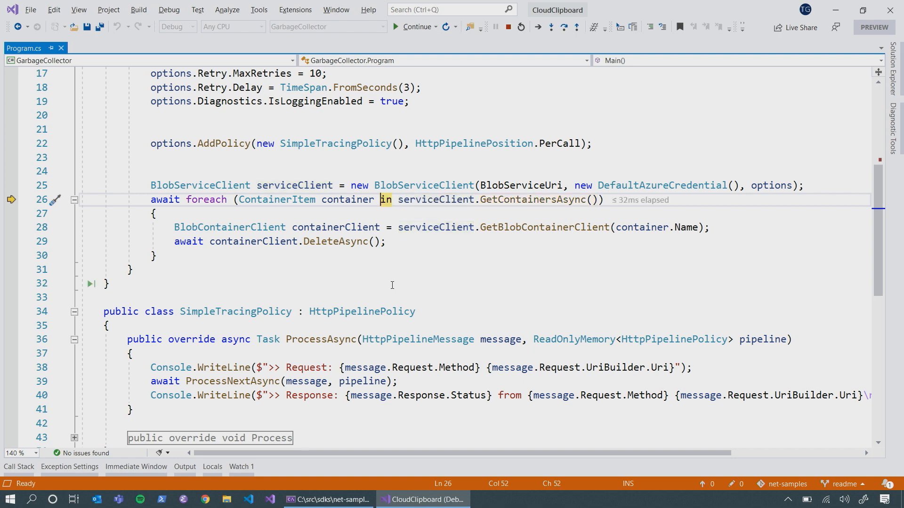
- Step over line 26 so the console prints the traced GET container-list request and 200 response
left_click(414, 26)
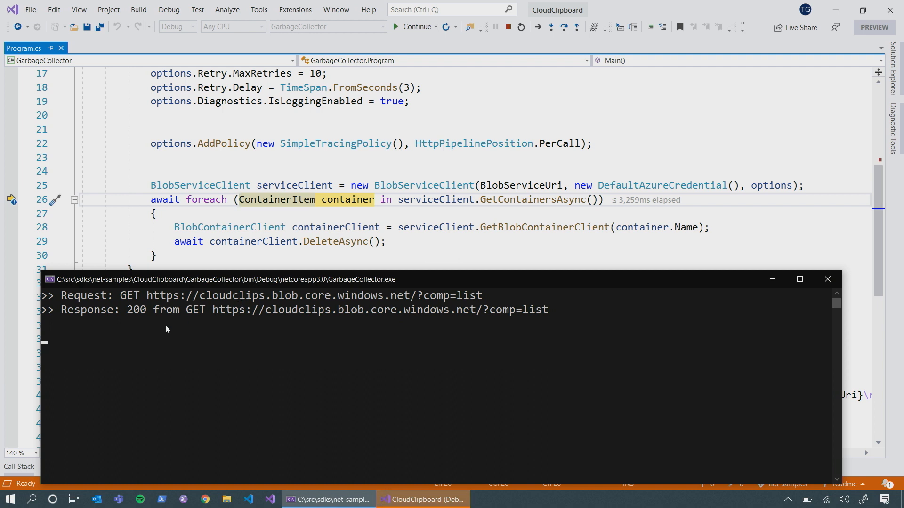
mouse_move(114, 334)
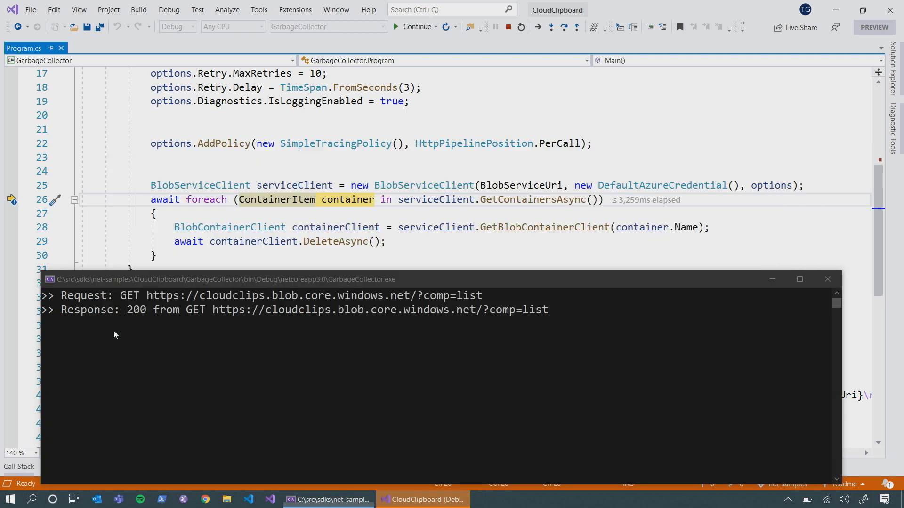
- Step over the container client lookup and DeleteAsync call, pausing at line 30
key("F10")
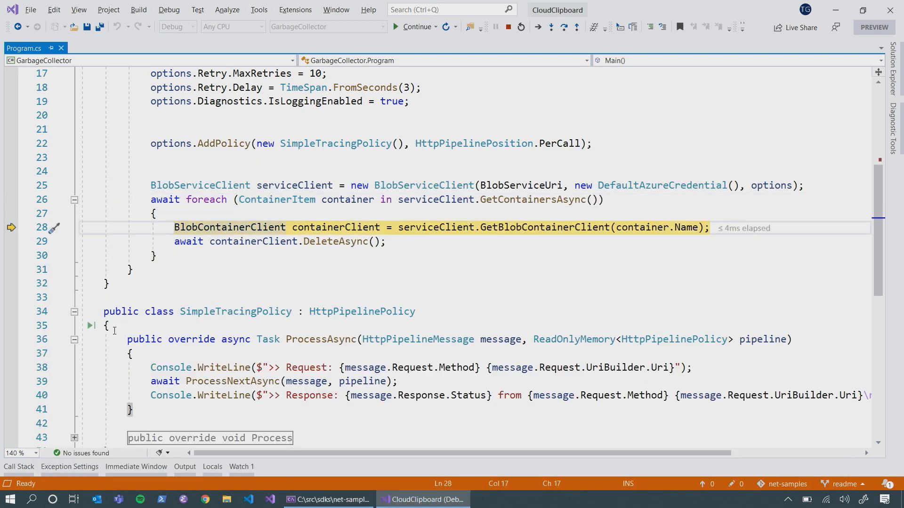
left_click(398, 226)
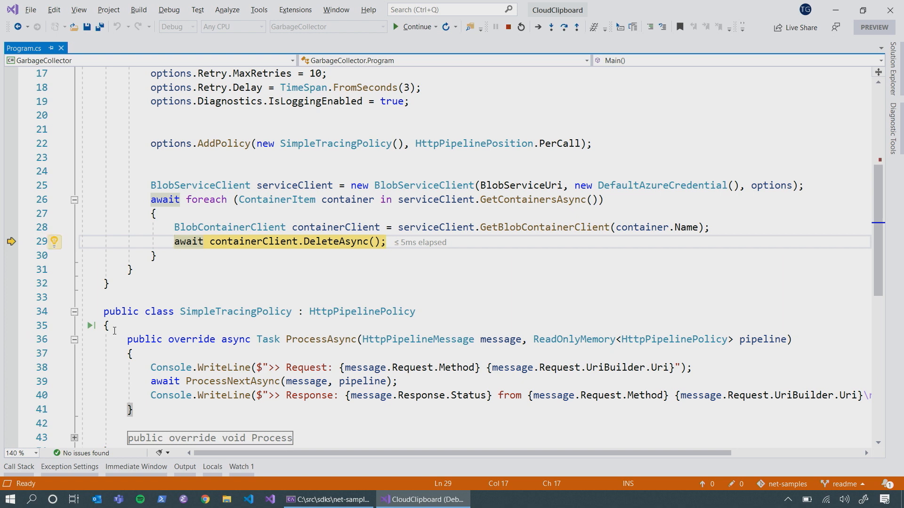
key("F10")
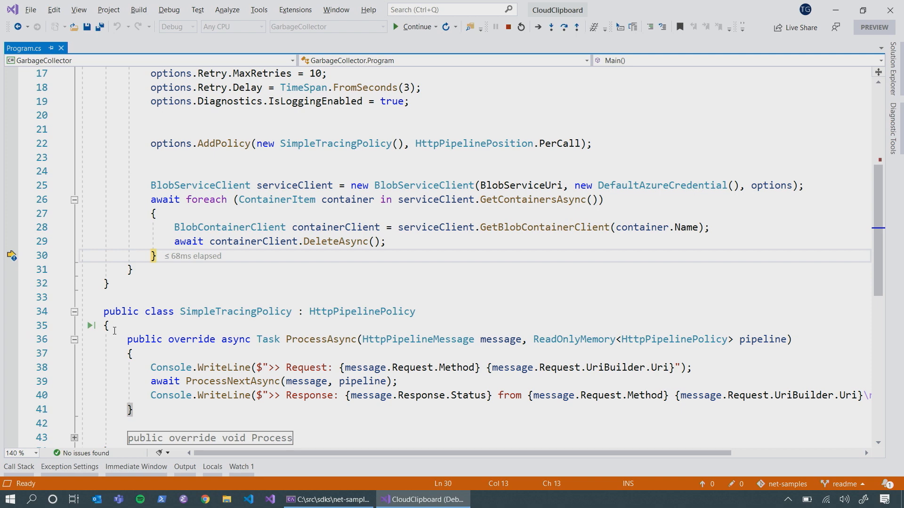